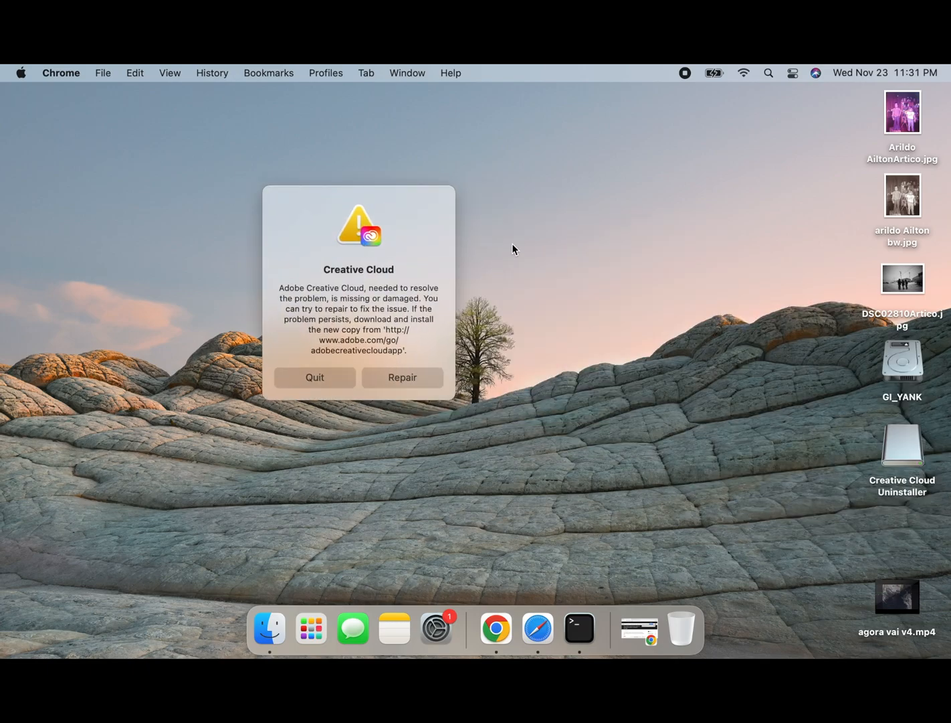
{"action": "mouse_move", "coordinate": [261, 136]}
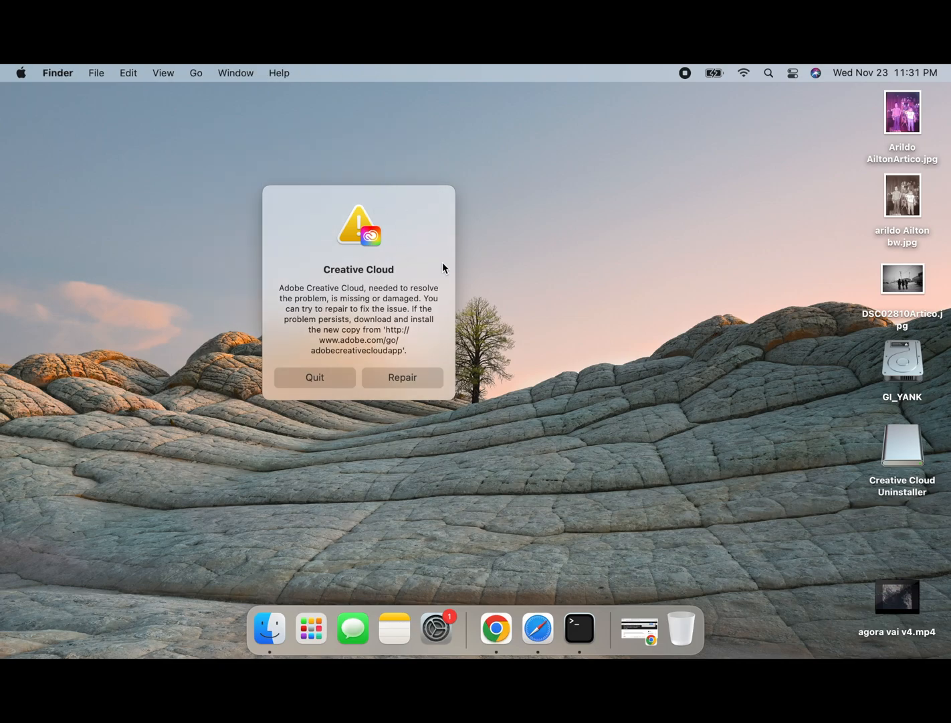
{"action": "mouse_move", "coordinate": [586, 435]}
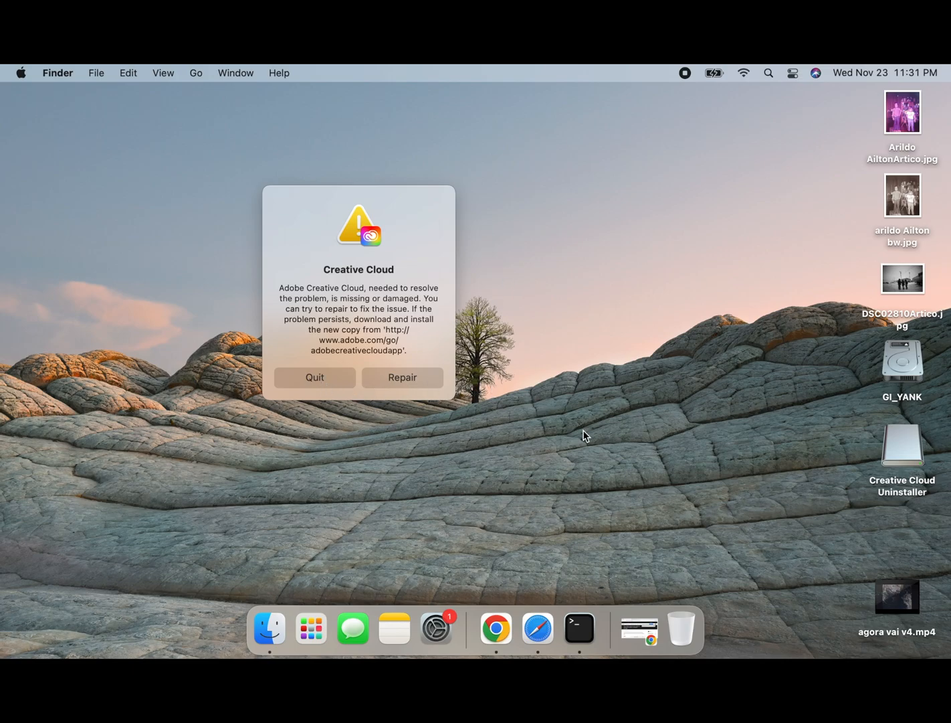
Step: Move the error alert aside and scroll the help article to its four listed solutions
{"action": "left_click", "coordinate": [500, 628]}
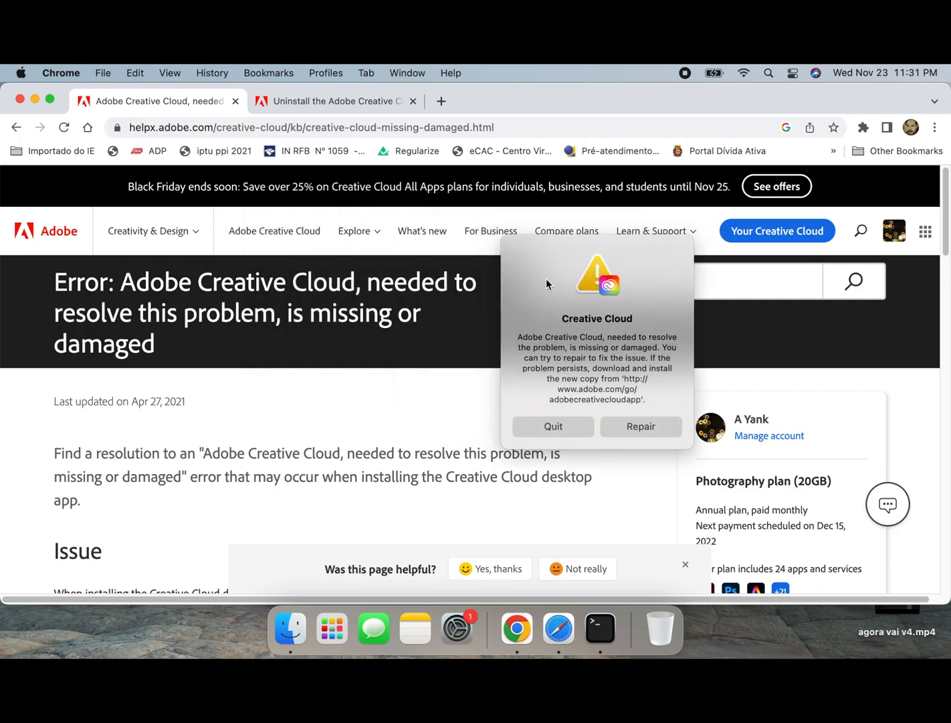
{"action": "left_click_drag", "start_coordinate": [598, 267], "coordinate": [818, 315]}
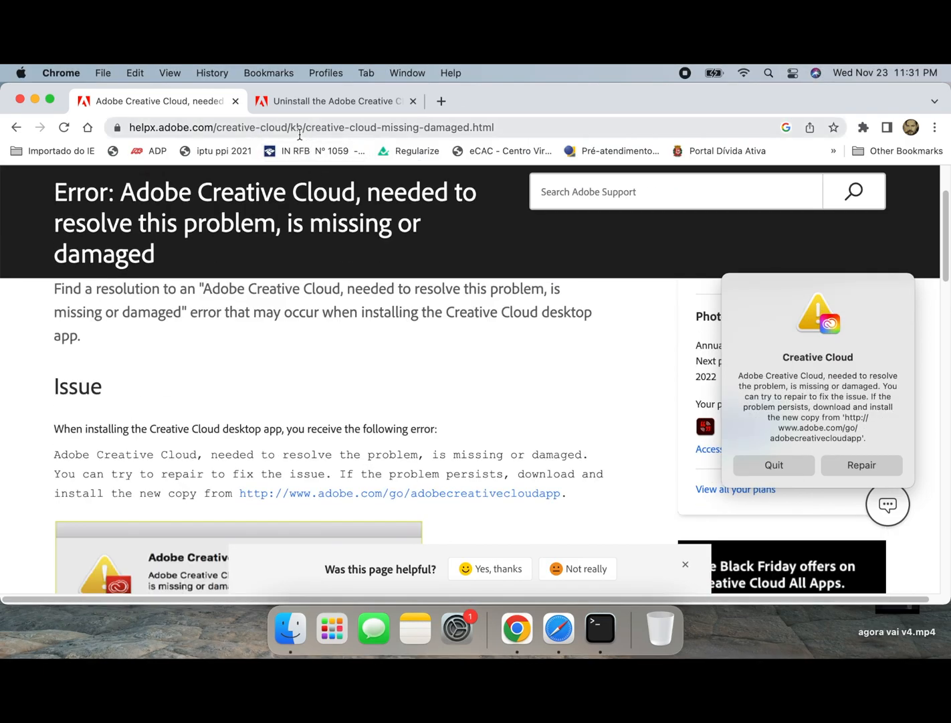
{"action": "mouse_move", "coordinate": [342, 284]}
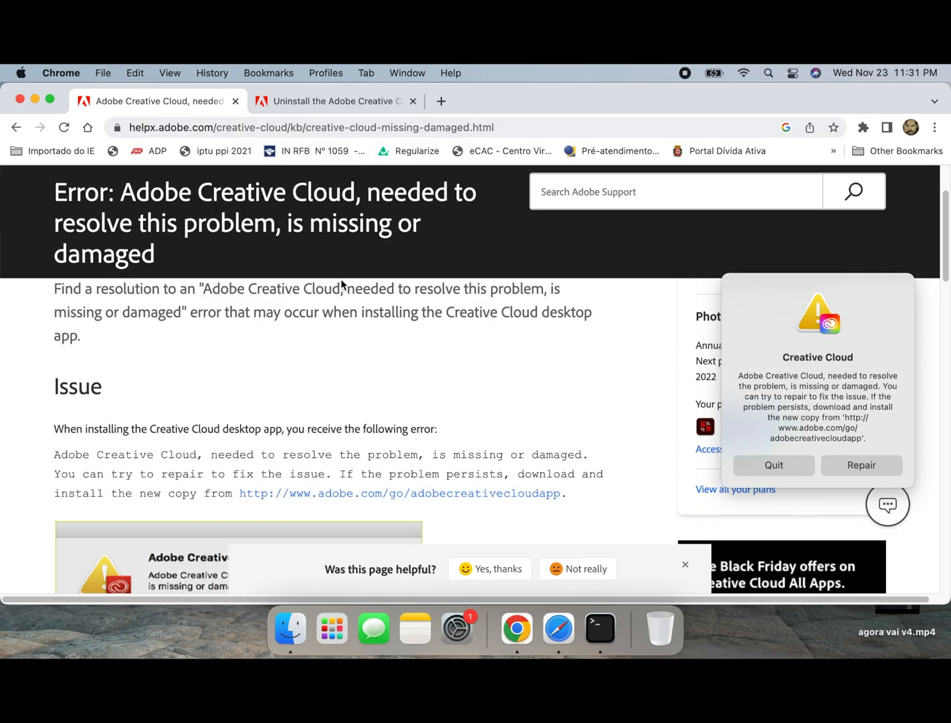
{"action": "scroll", "scroll_direction": "down", "scroll_amount": 3}
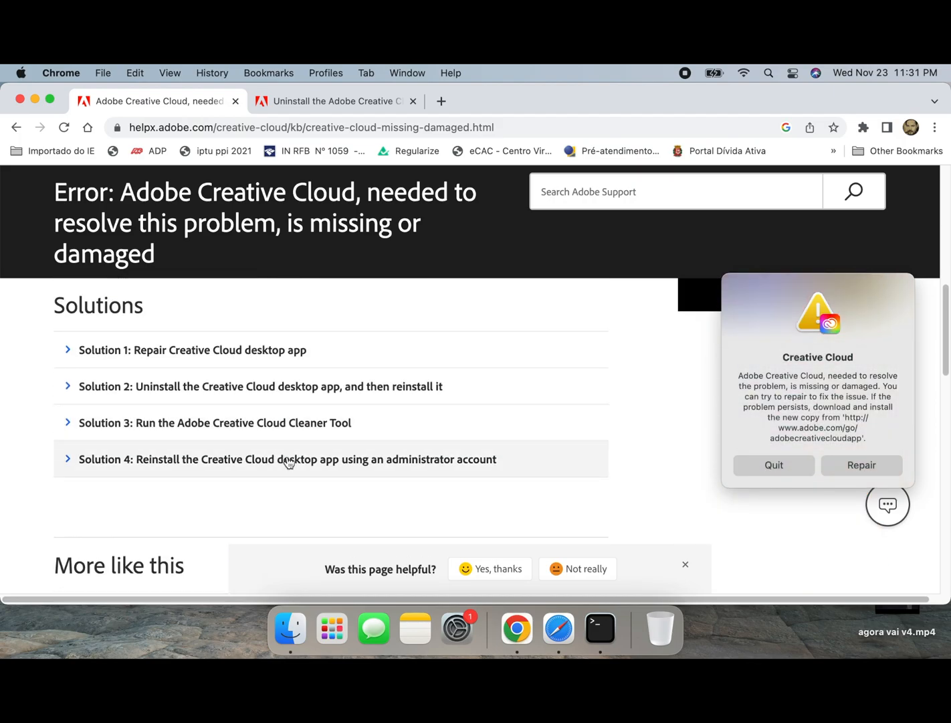
{"action": "mouse_move", "coordinate": [221, 314]}
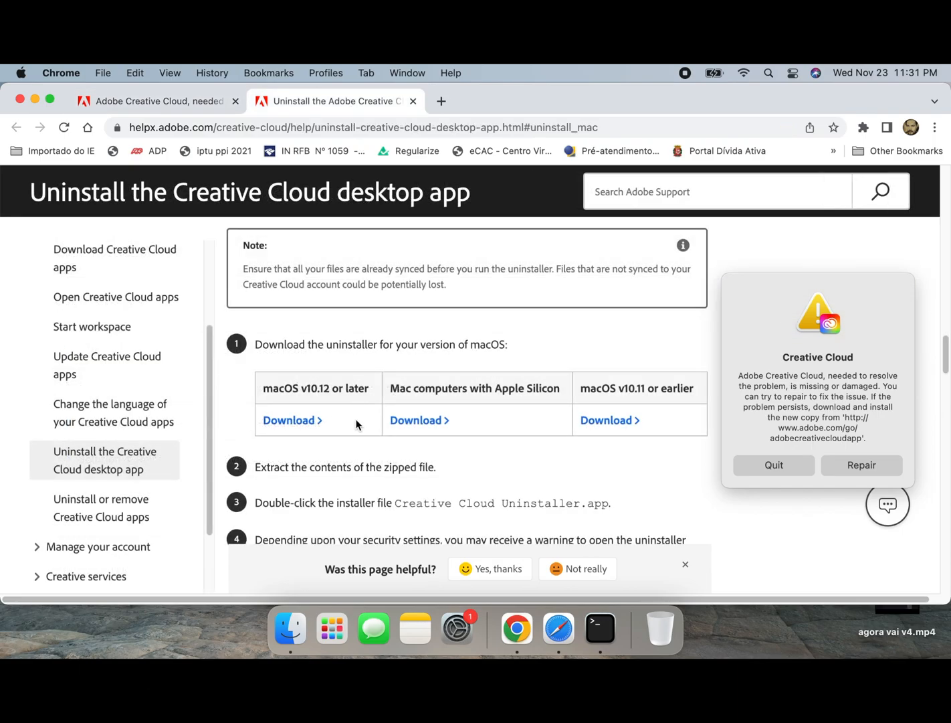
Step: Scroll past the Windows section to the macOS uninstaller download table and steps
{"action": "scroll", "scroll_direction": "down", "scroll_amount": 3}
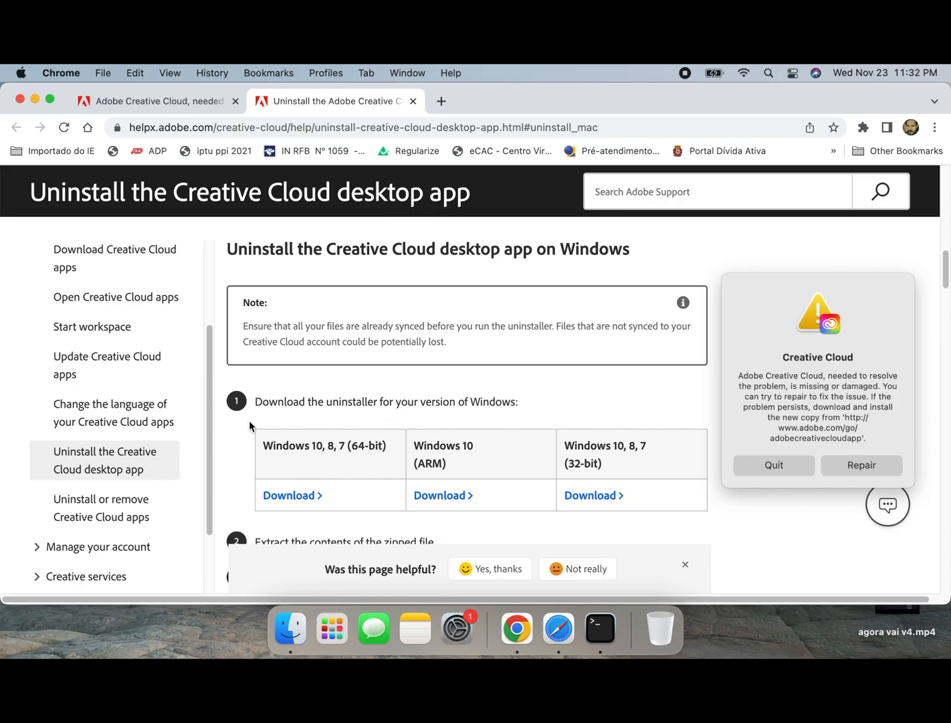
{"action": "mouse_move", "coordinate": [448, 450]}
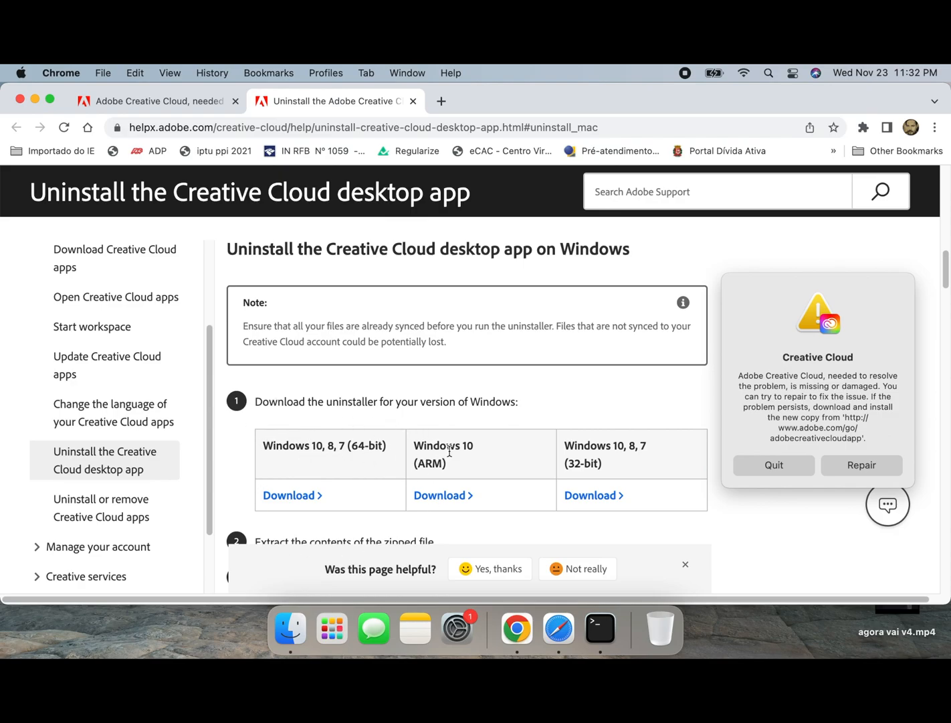
{"action": "scroll", "scroll_direction": "down", "scroll_amount": 3}
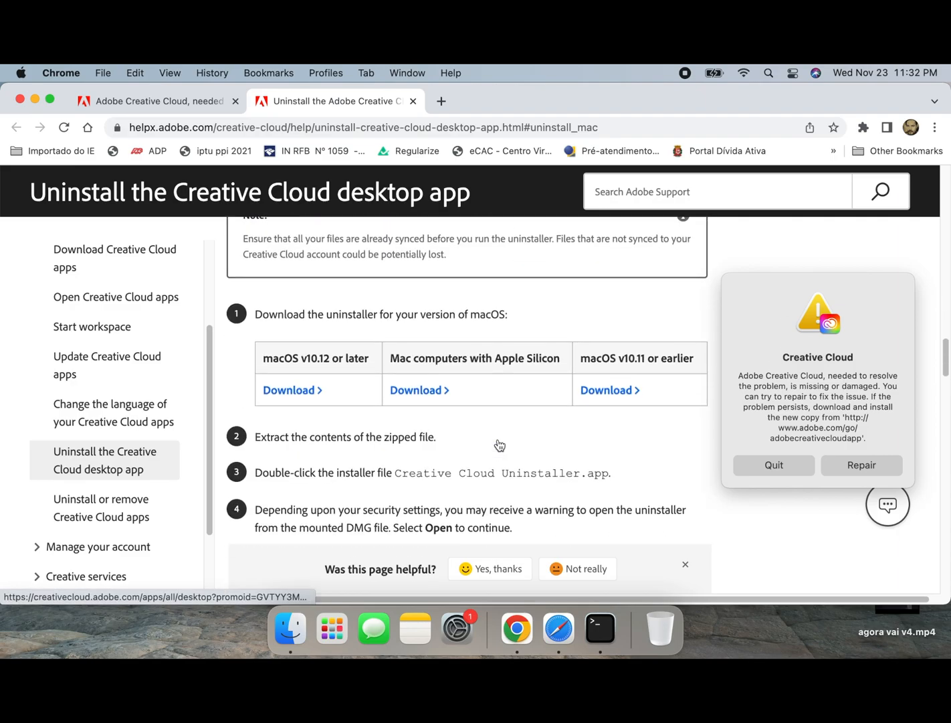
{"action": "scroll", "scroll_direction": "down", "scroll_amount": 3}
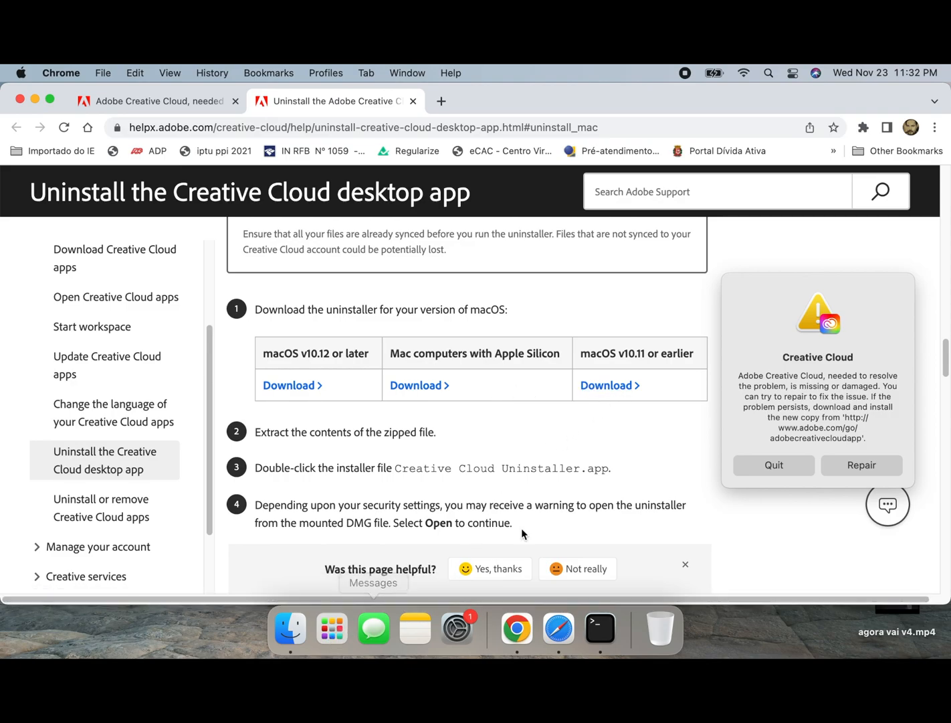
{"action": "mouse_move", "coordinate": [609, 422]}
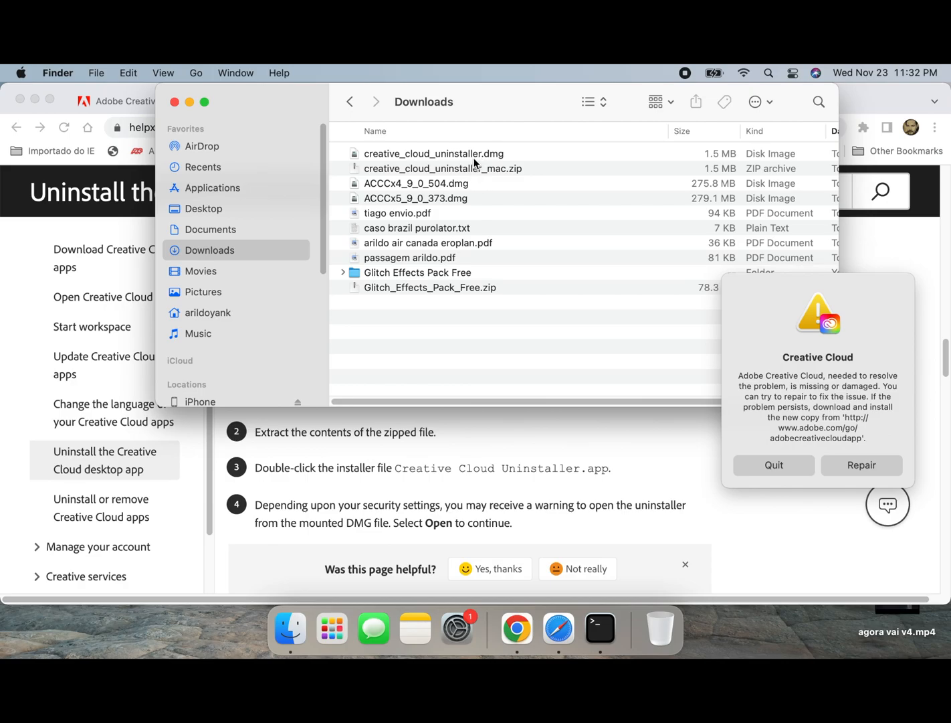
Step: Open creative_cloud_uninstaller.dmg from Downloads and launch Creative Cloud Uninstaller.app
{"action": "left_click", "coordinate": [433, 153]}
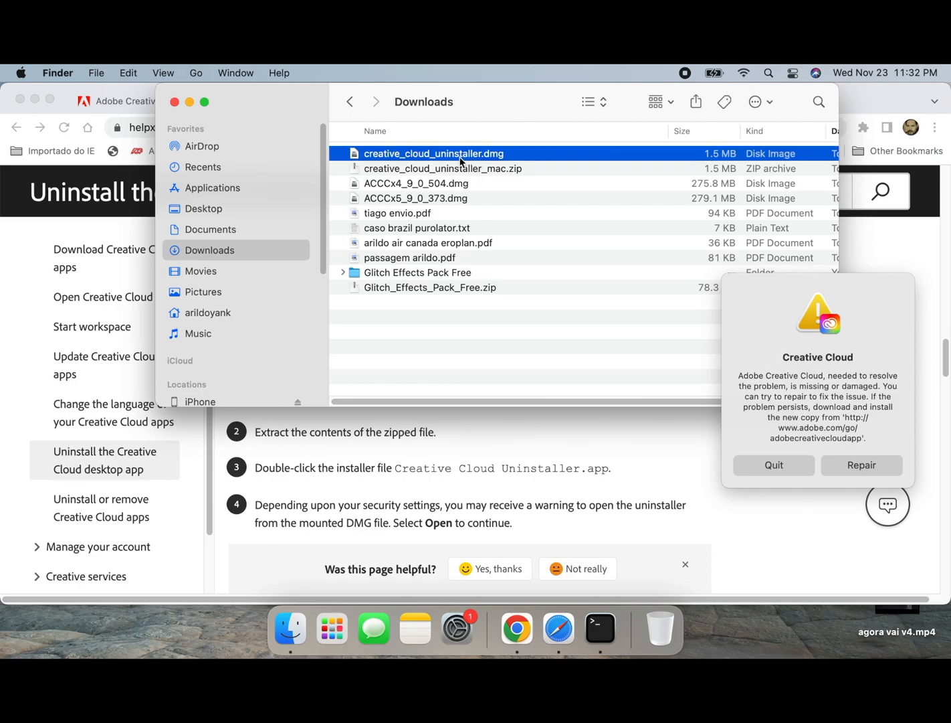
{"action": "double_click", "coordinate": [434, 153]}
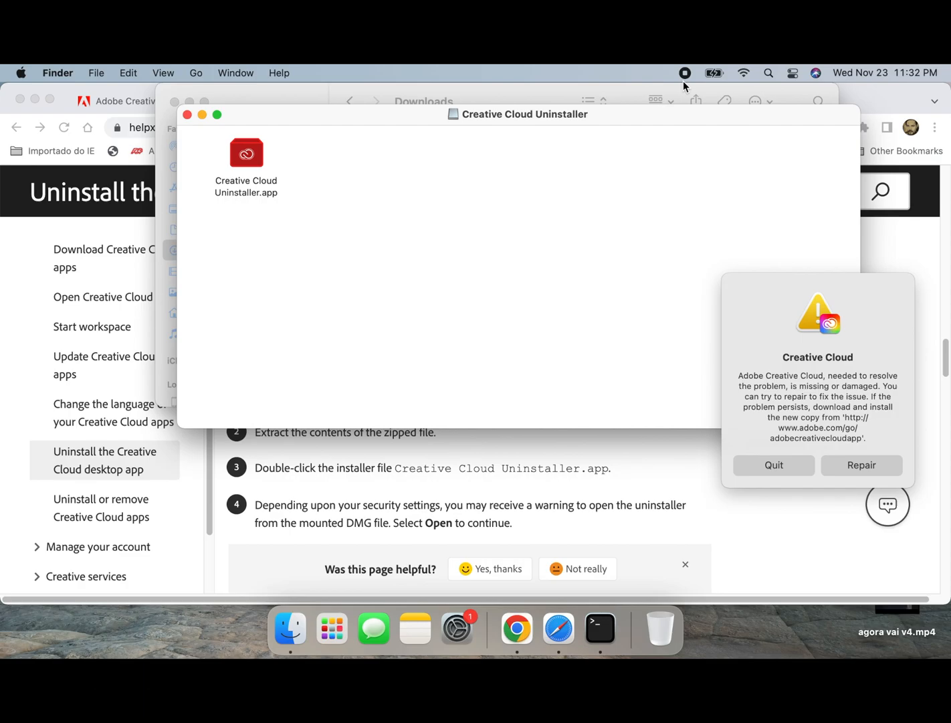
{"action": "left_click", "coordinate": [245, 153]}
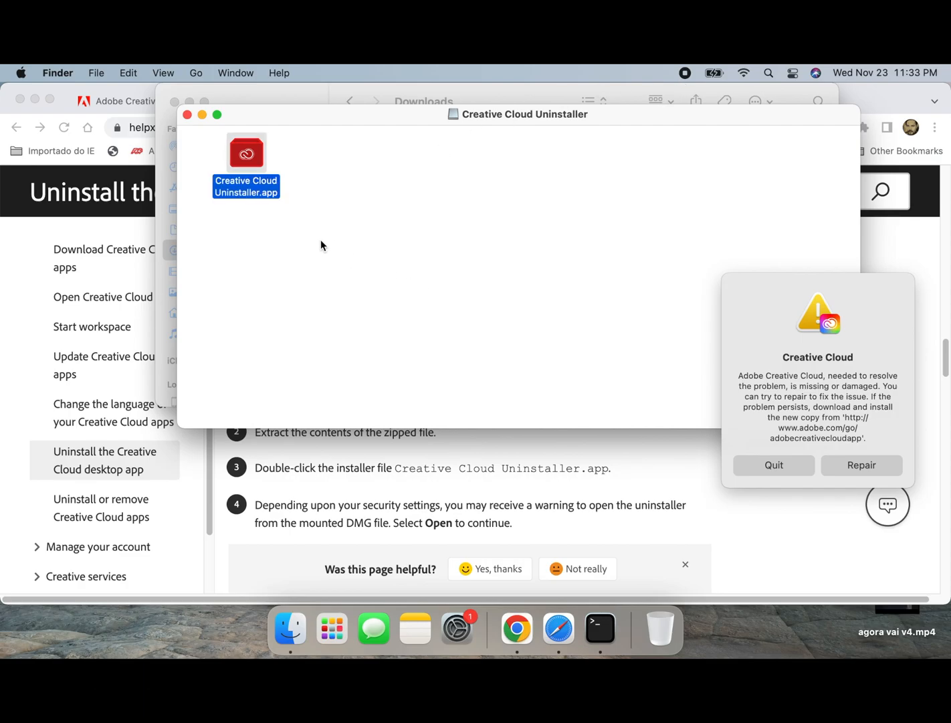
{"action": "double_click", "coordinate": [246, 166]}
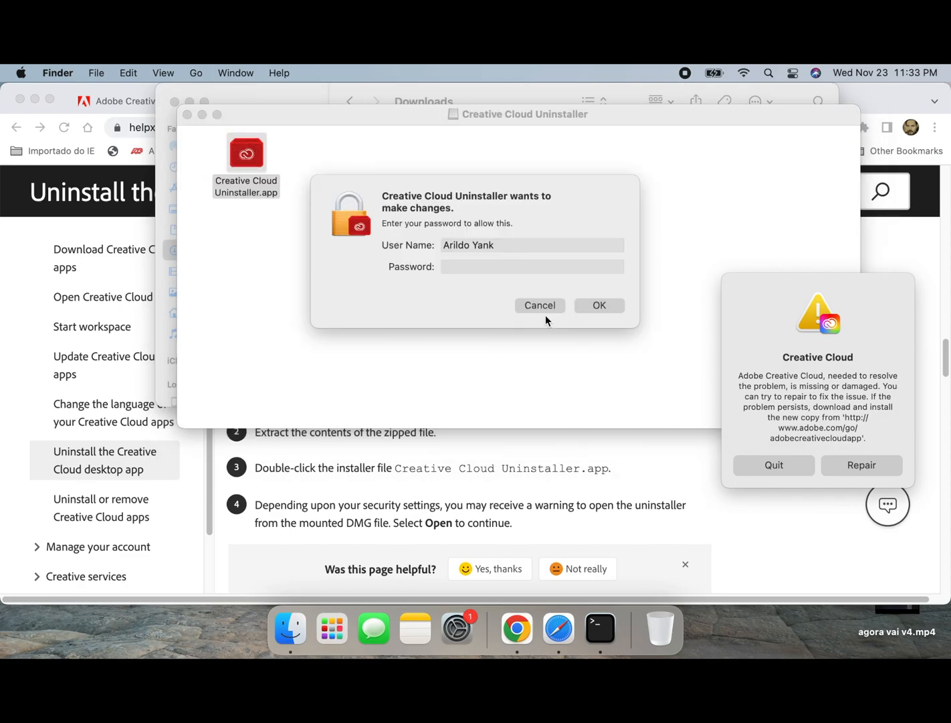
Step: Approve the uninstaller with the administrator password, reaching its uninstall-or-repair prompt
{"action": "type", "text": "••"}
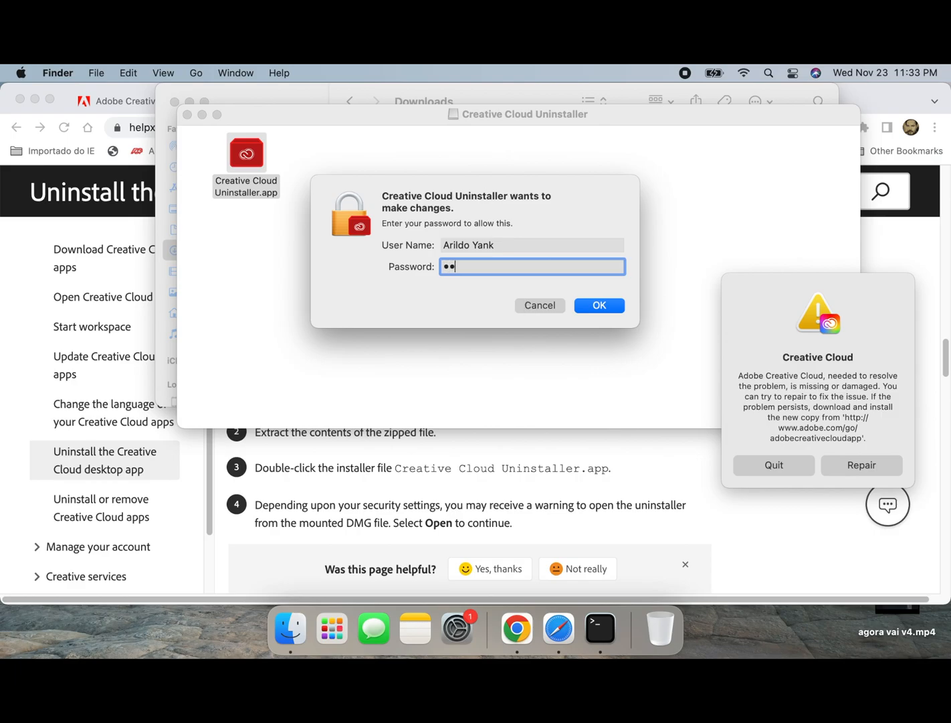
{"action": "left_click", "coordinate": [599, 305]}
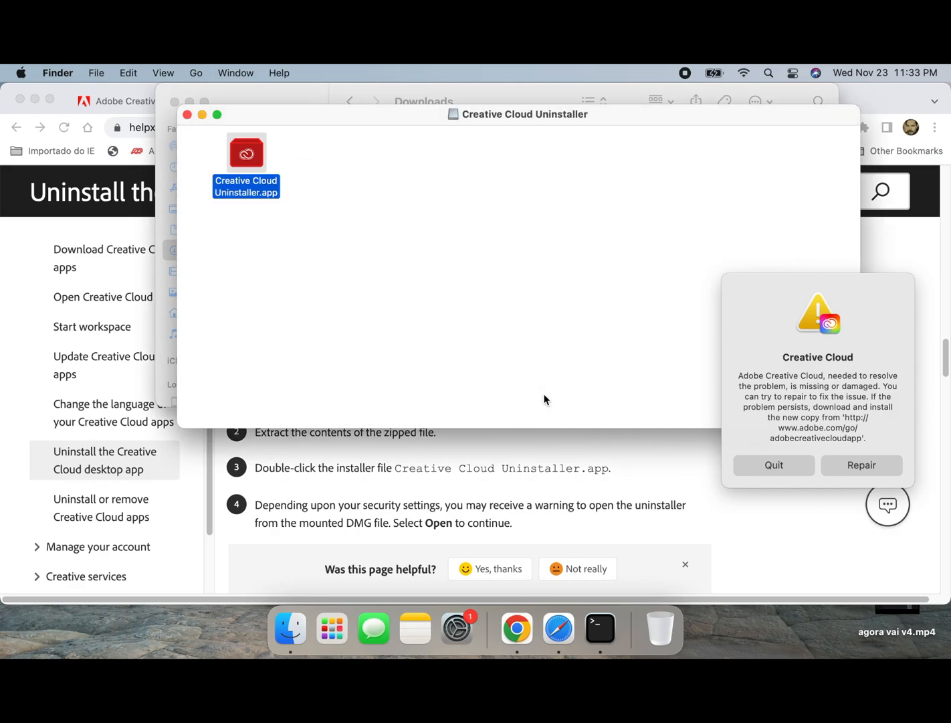
{"action": "double_click", "coordinate": [245, 152]}
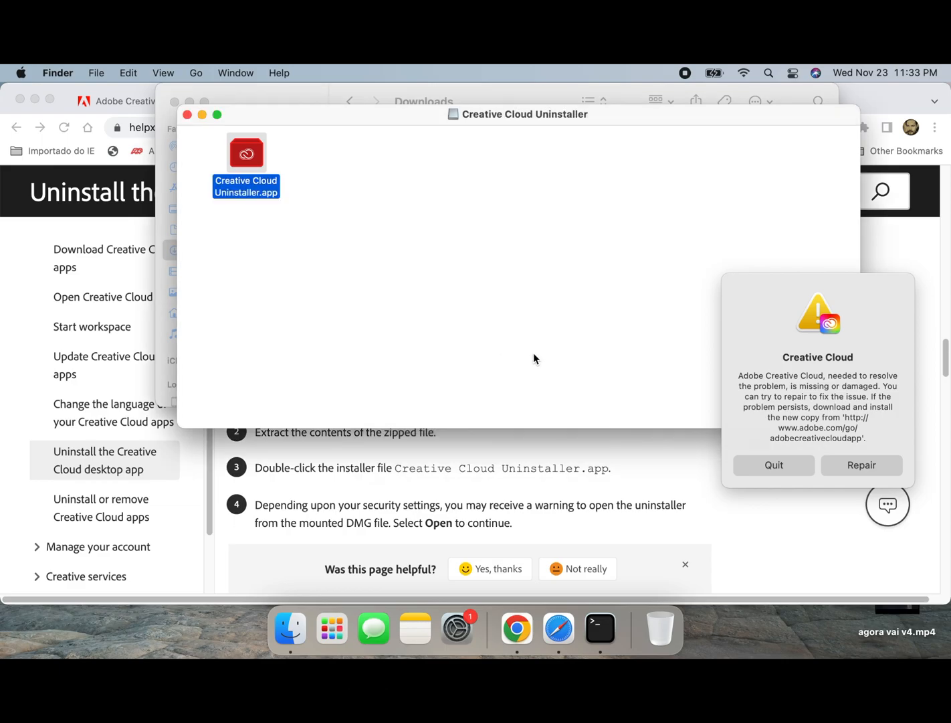
{"action": "double_click", "coordinate": [245, 153]}
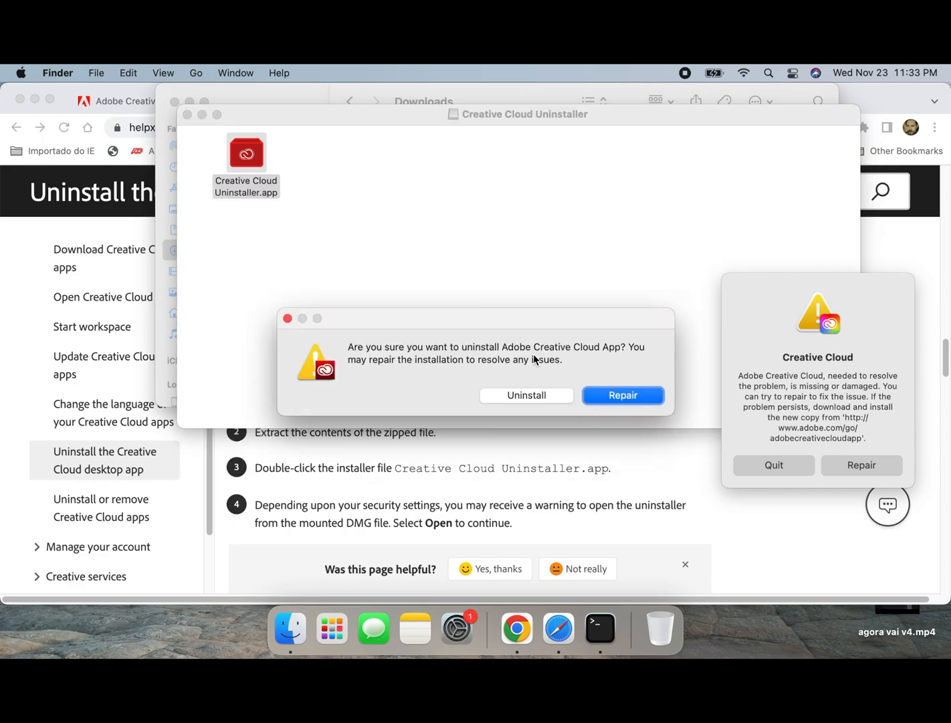
Step: Confirm Uninstall to remove the Creative Cloud app instead of repairing it
{"action": "left_click", "coordinate": [526, 395]}
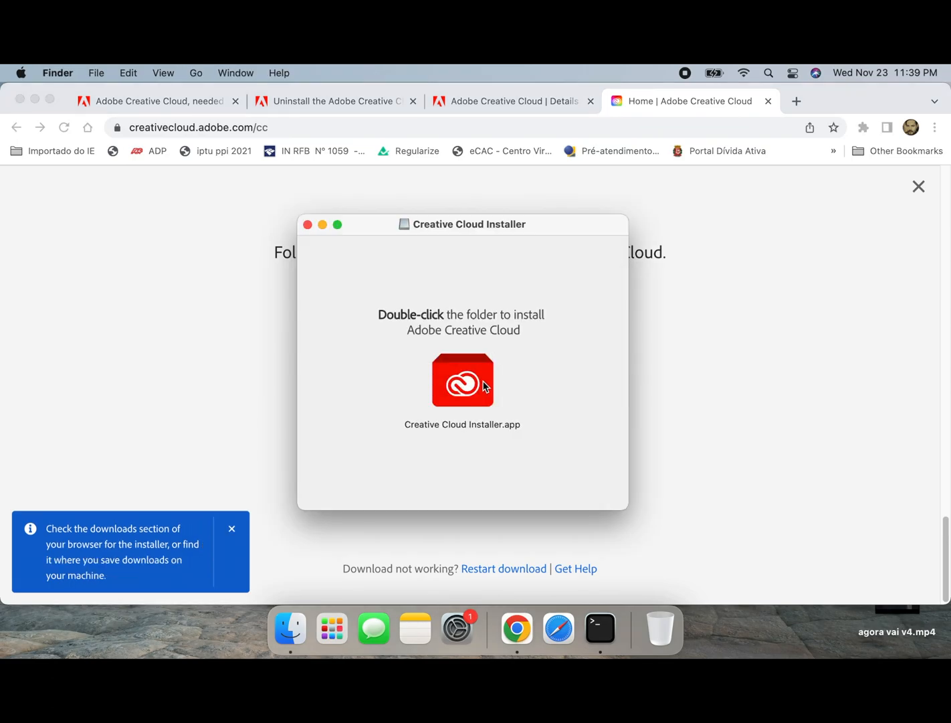
Step: Launch Creative Cloud Installer.app from the downloaded installer disk image
{"action": "left_click", "coordinate": [462, 380]}
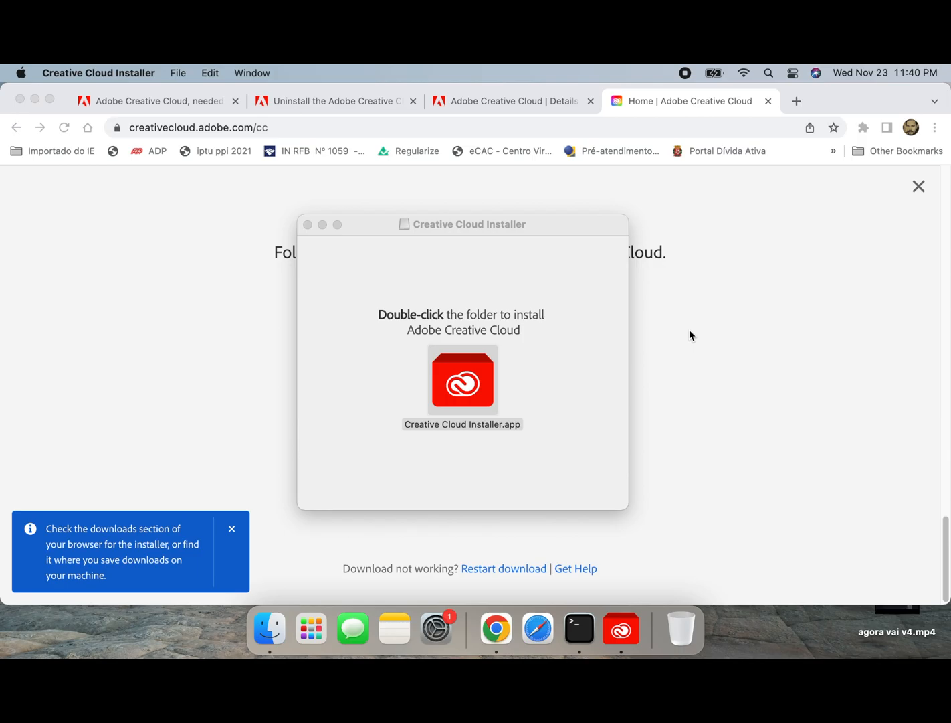
{"action": "double_click", "coordinate": [462, 381]}
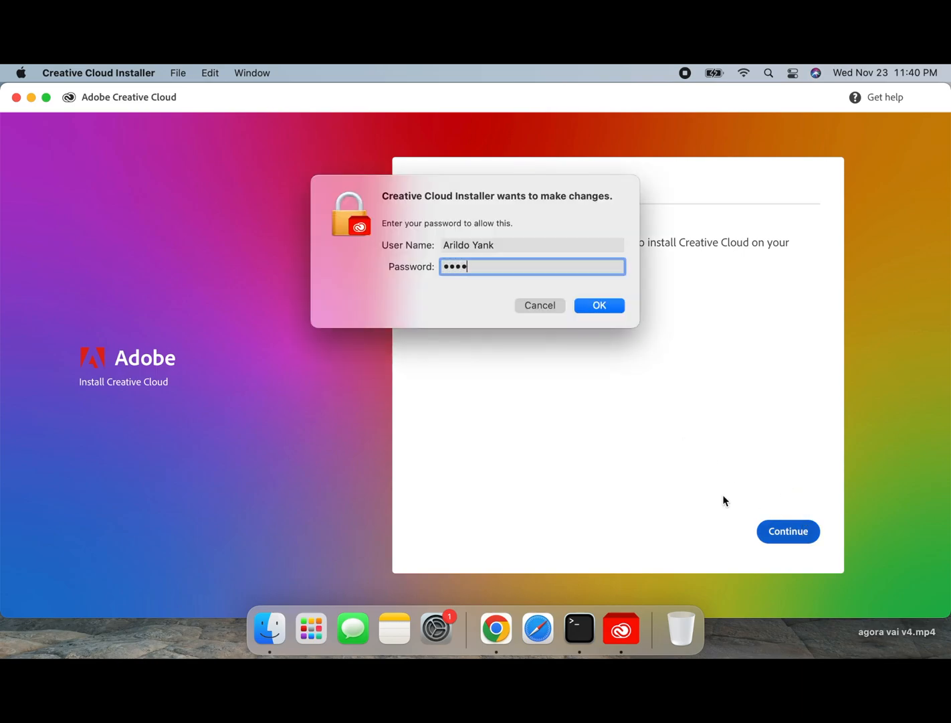
Step: Approve the installer with the password and continue to begin installing Creative Cloud
{"action": "left_click", "coordinate": [599, 305]}
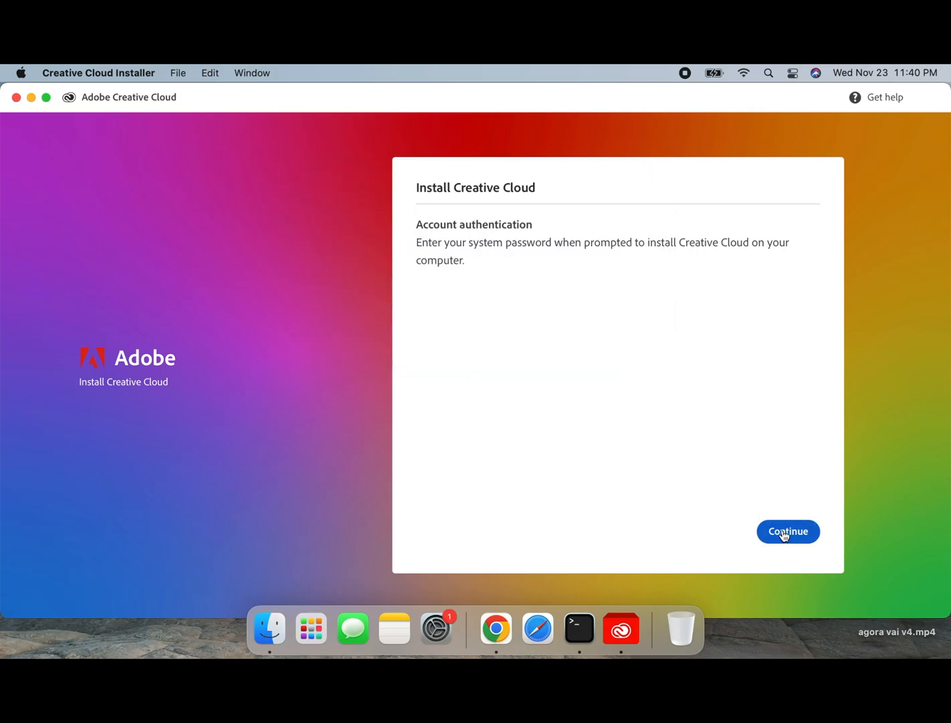
{"action": "left_click", "coordinate": [788, 530]}
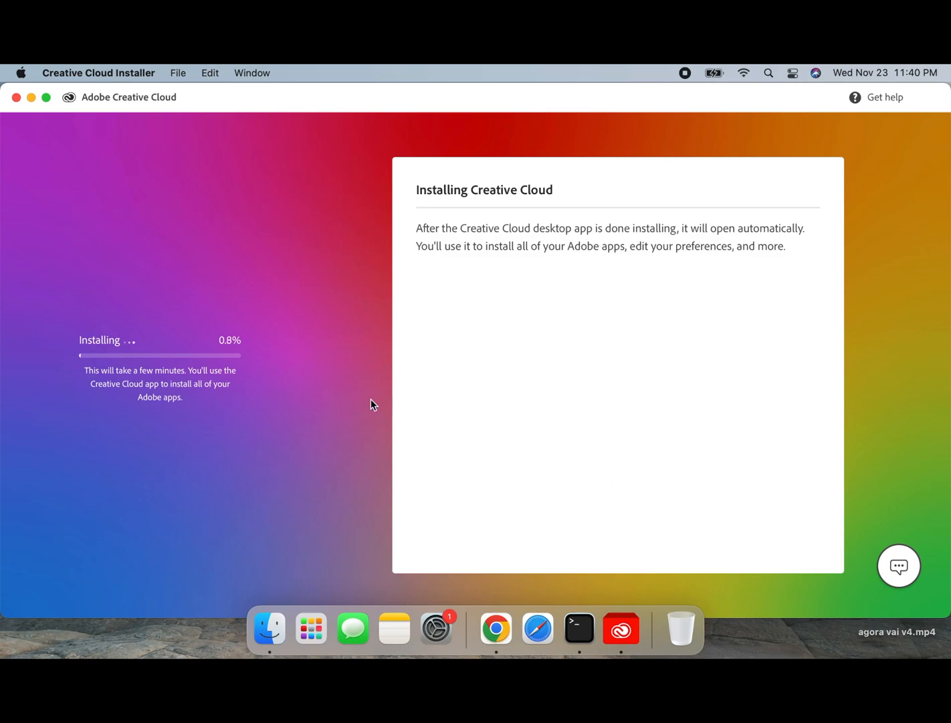
{"action": "mouse_move", "coordinate": [131, 363]}
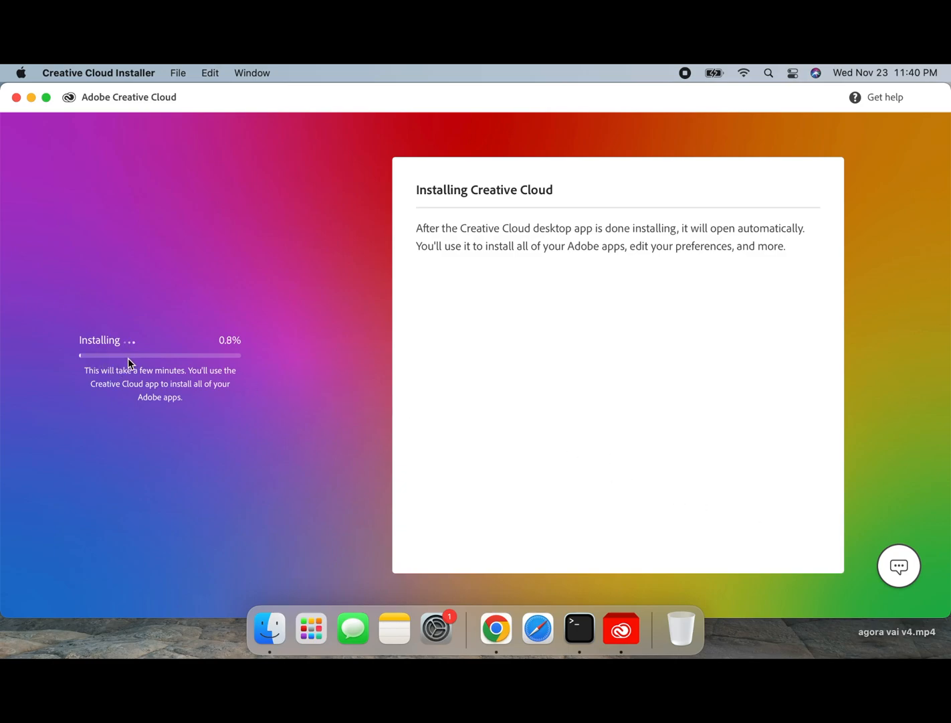
{"action": "mouse_move", "coordinate": [162, 462]}
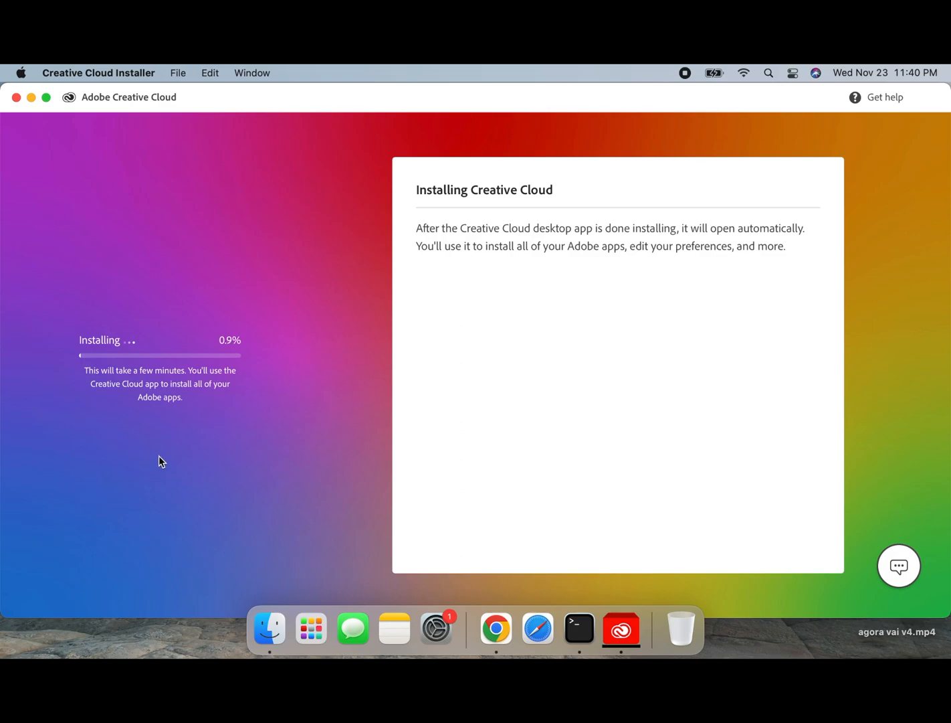
{"action": "mouse_move", "coordinate": [140, 412]}
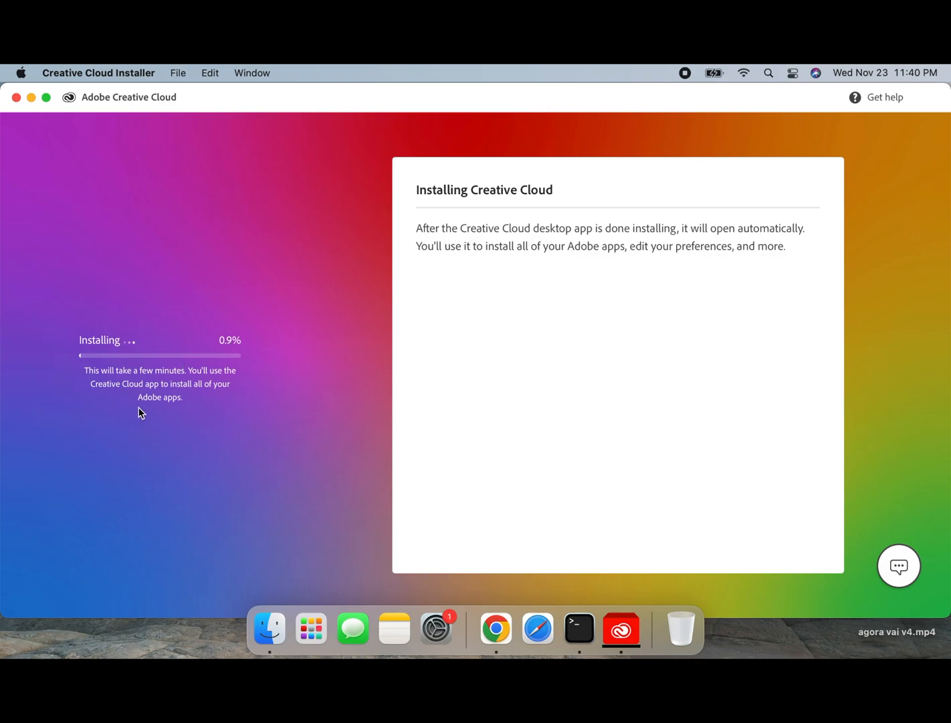
{"action": "mouse_move", "coordinate": [112, 379]}
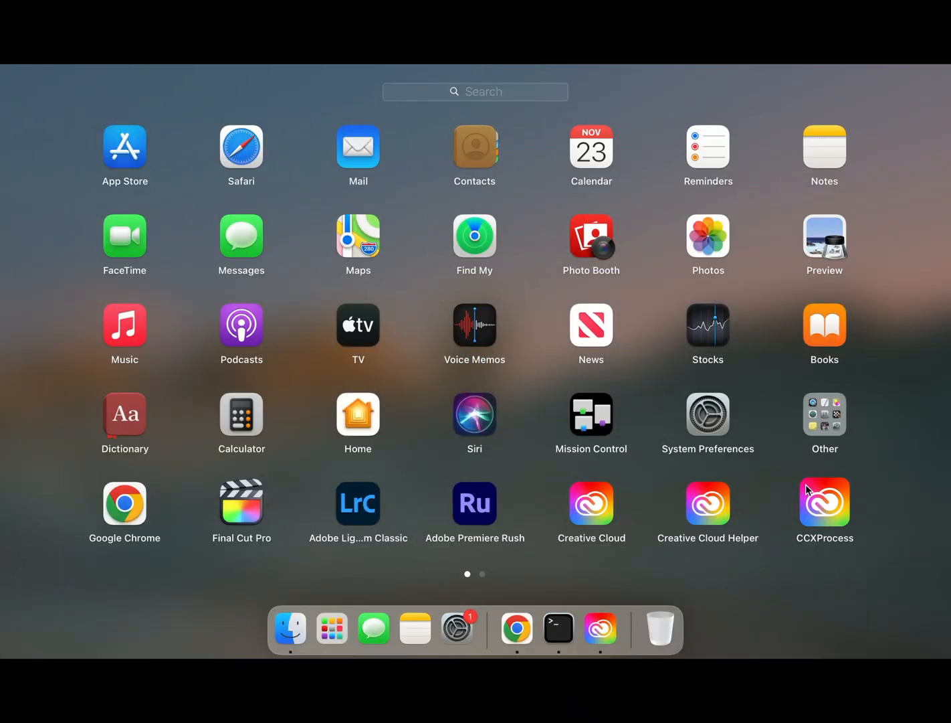
{"action": "mouse_move", "coordinate": [469, 523]}
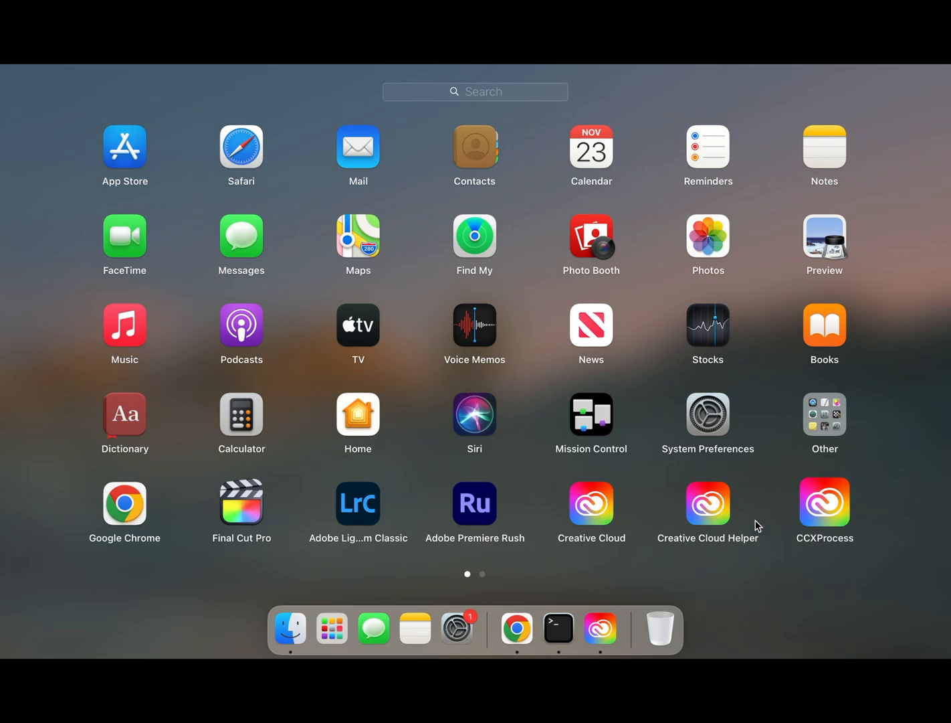
{"action": "mouse_move", "coordinate": [331, 628]}
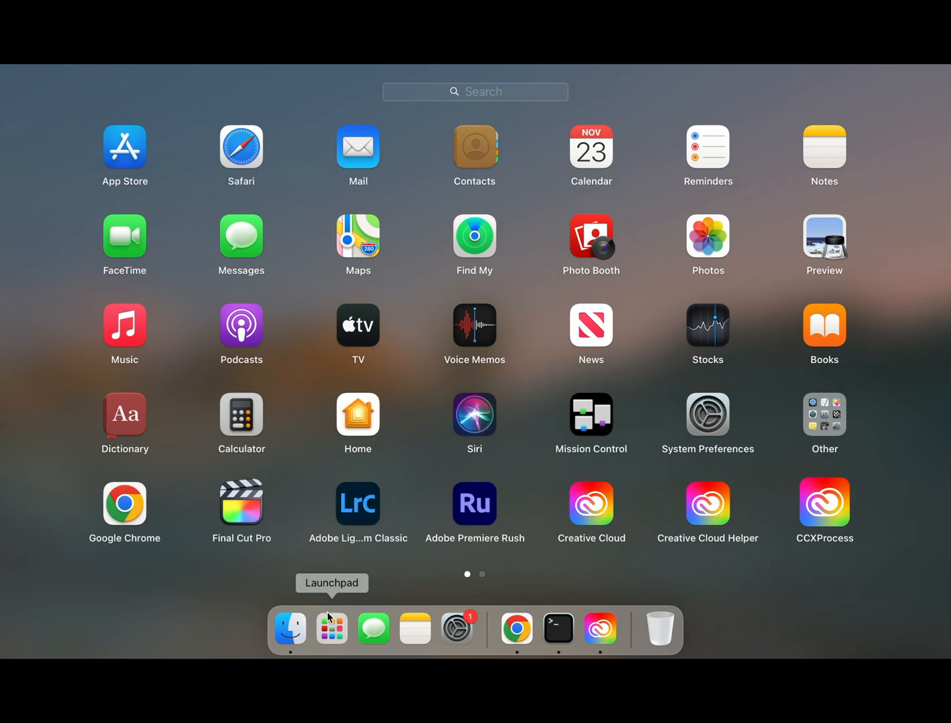